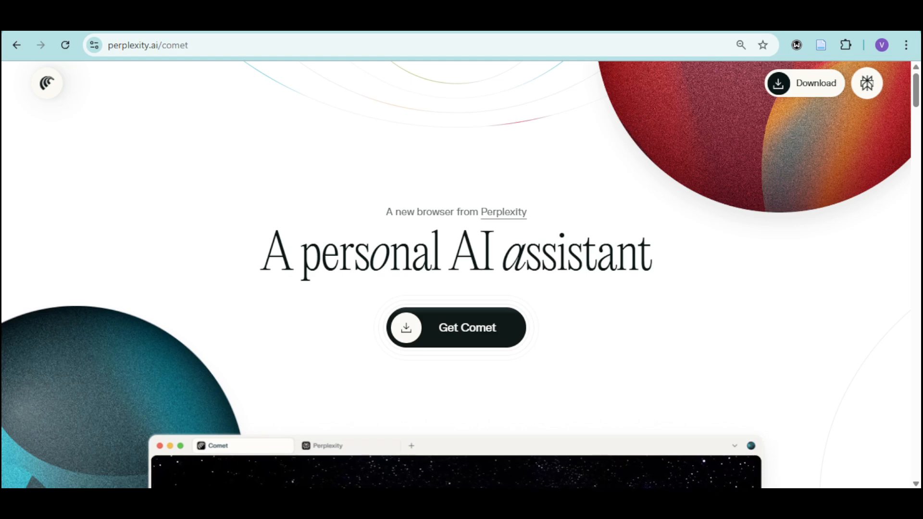
# Navigate to operaneon.com and start scrolling down the Opera Neon homepage.
pyautogui.write('operaneon.com')
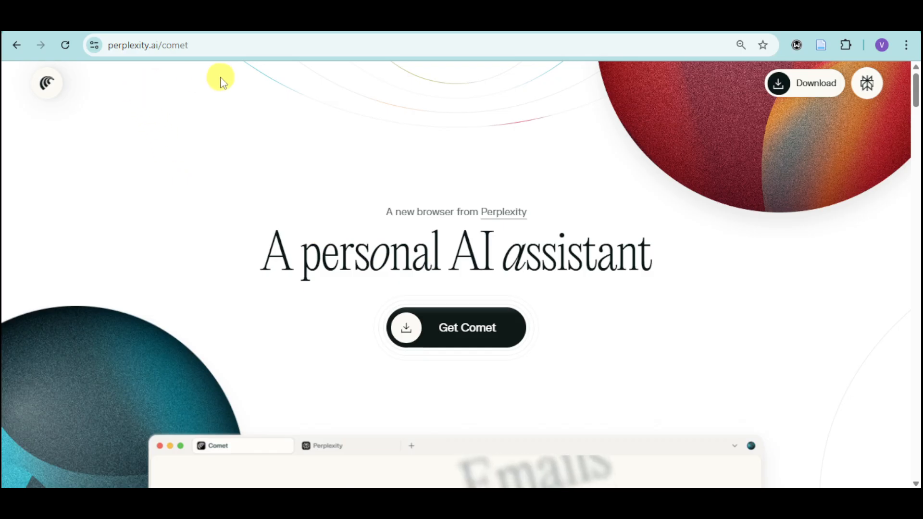
pyautogui.moveTo(607, 265)
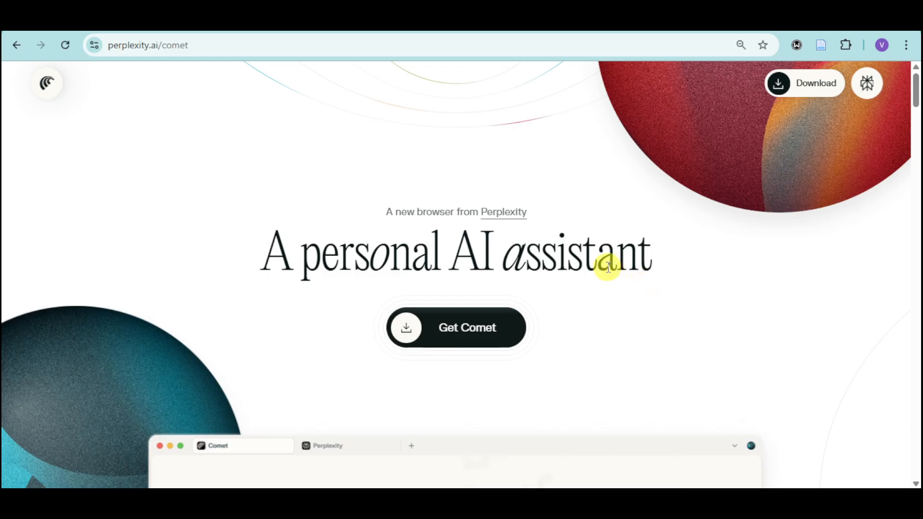
pyautogui.scroll(-3)
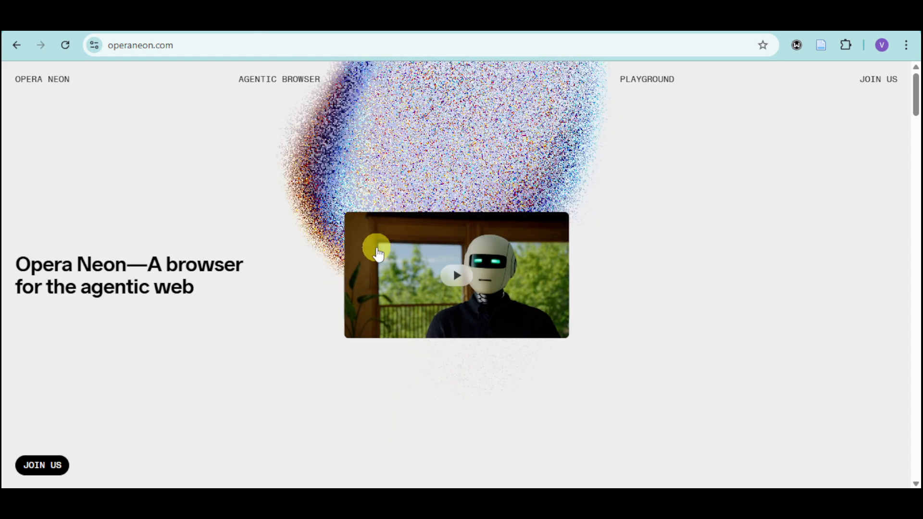
pyautogui.moveTo(344, 309)
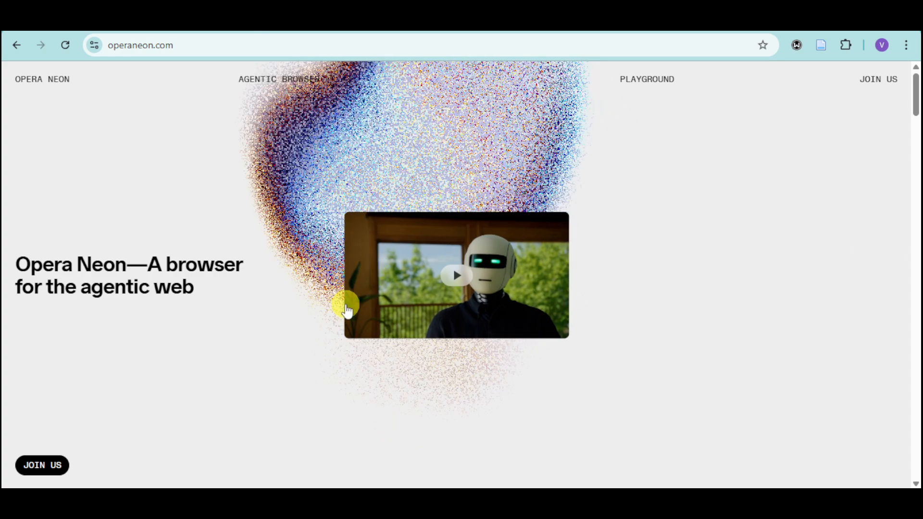
# Reach the Opera Neon waitlist form with its e-mail and access code fields via JOIN US.
pyautogui.scroll(-3)
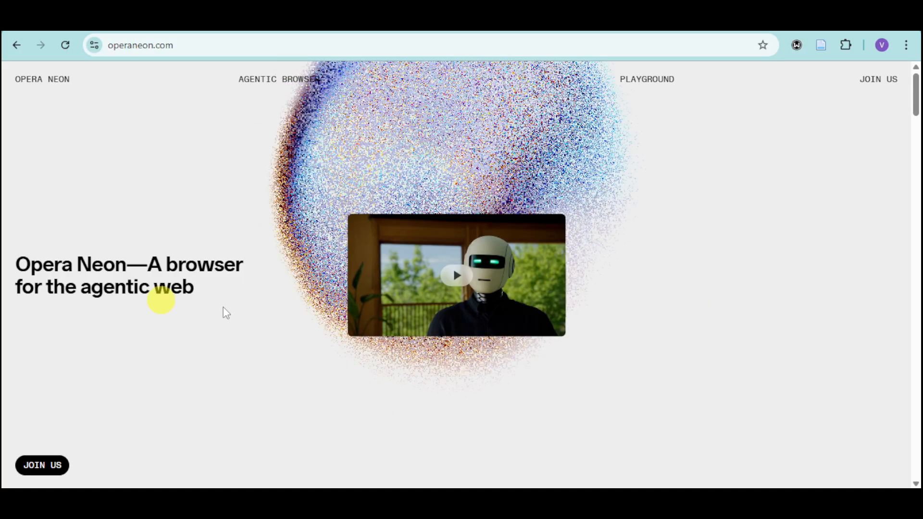
pyautogui.moveTo(124, 250)
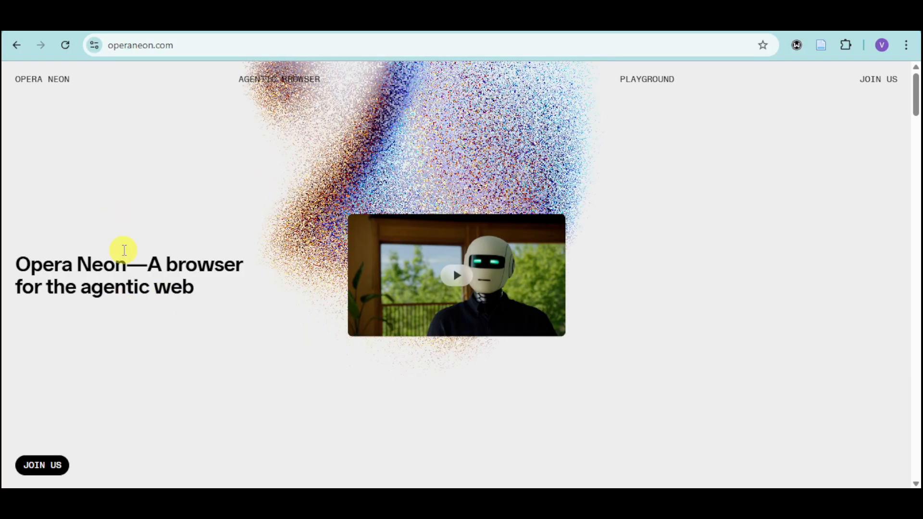
pyautogui.scroll(-3)
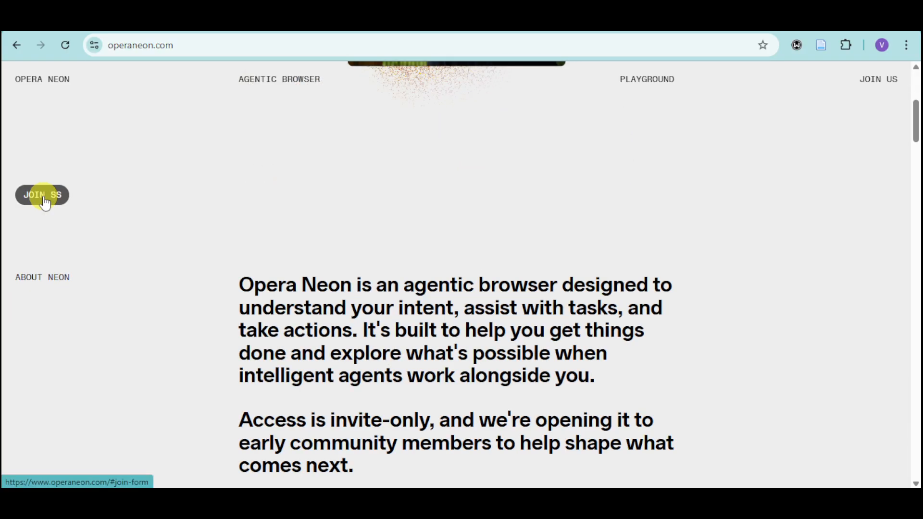
pyautogui.click(42, 195)
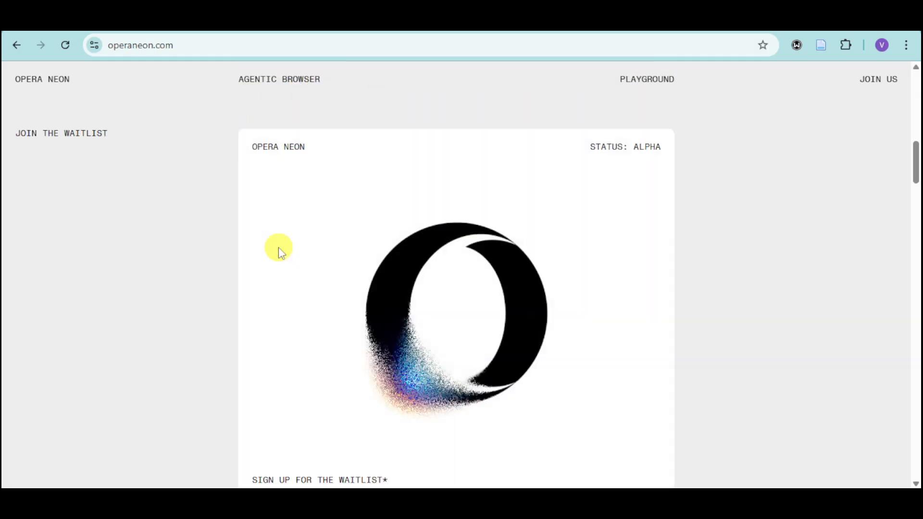
pyautogui.scroll(-3)
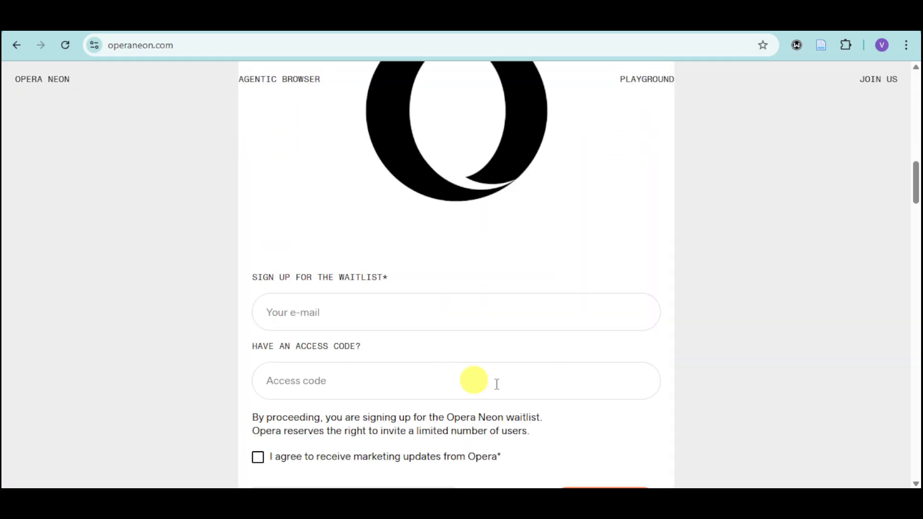
pyautogui.moveTo(542, 340)
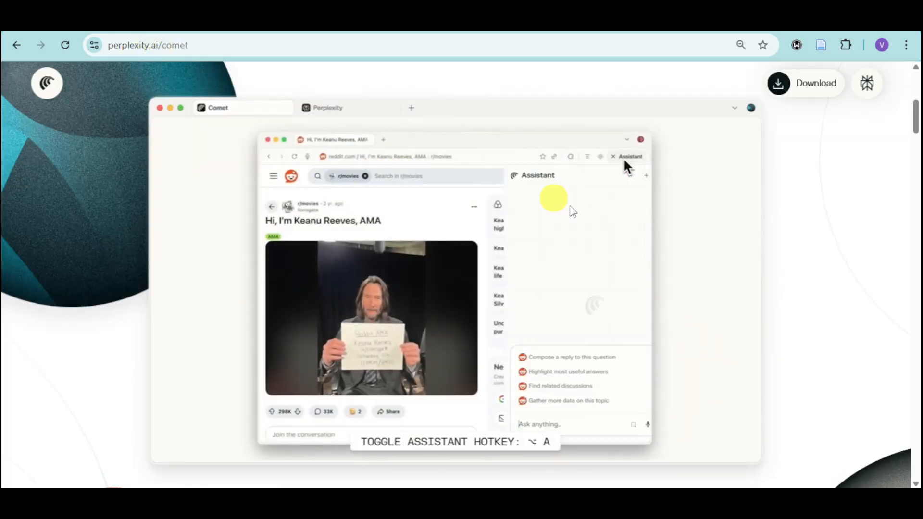
# Browse the Comet page's feature demos, including the 'Summarize al' example, scrolling through the sections.
pyautogui.write('Summarize al')
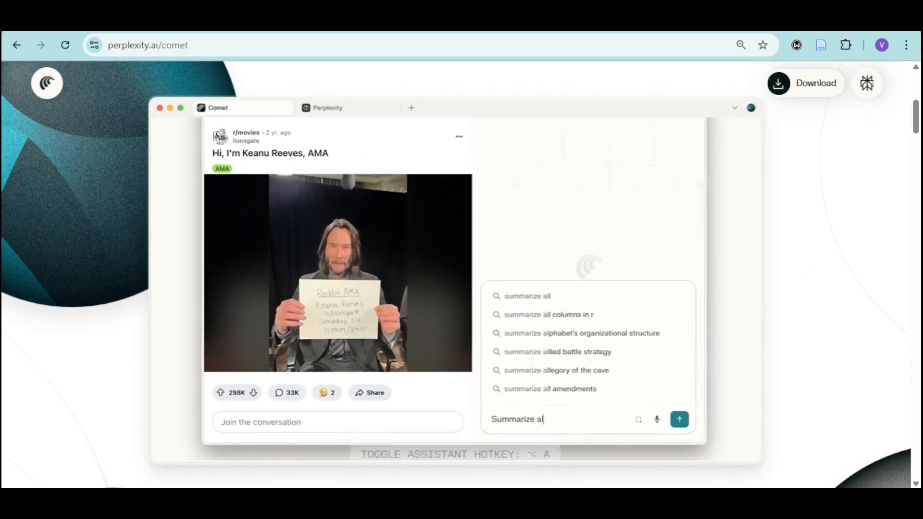
pyautogui.click(679, 419)
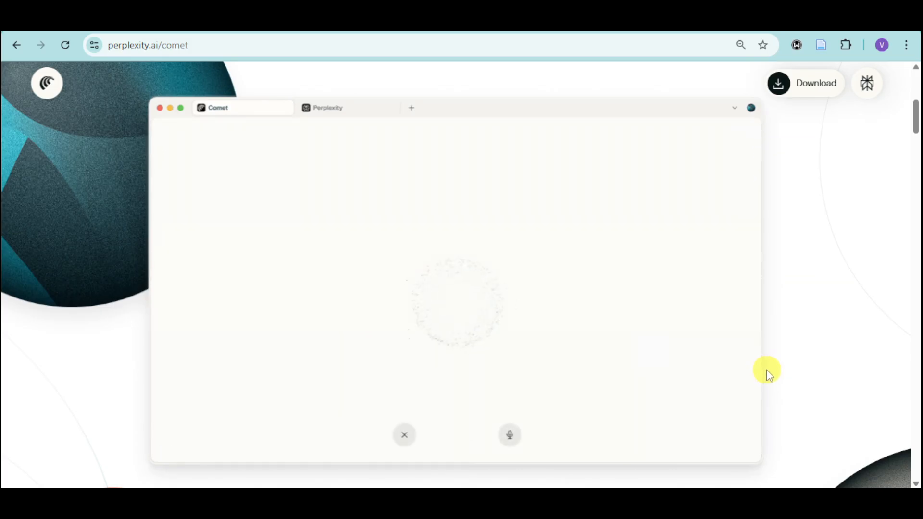
pyautogui.scroll(-3)
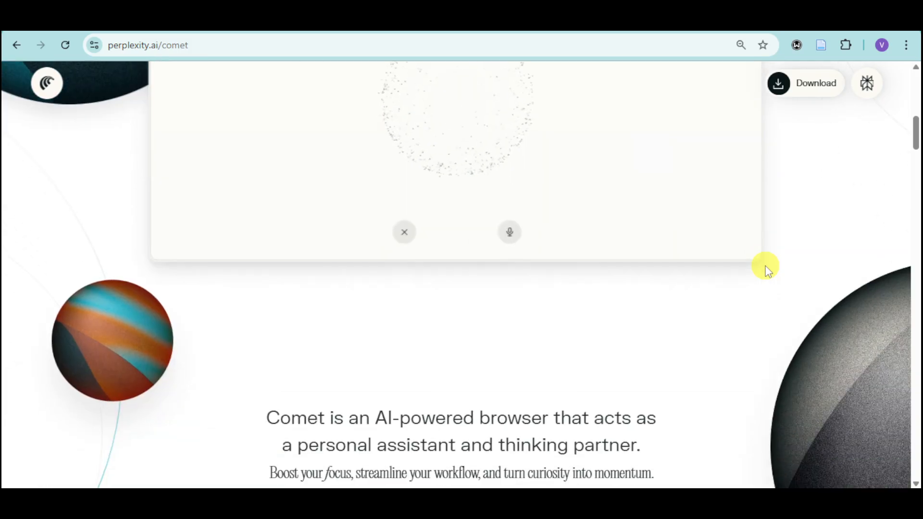
pyautogui.scroll(-3)
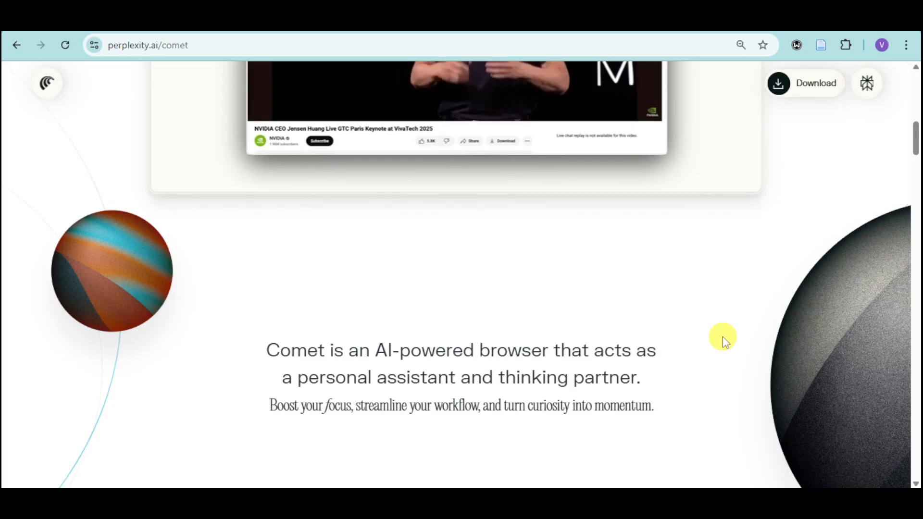
pyautogui.scroll(-3)
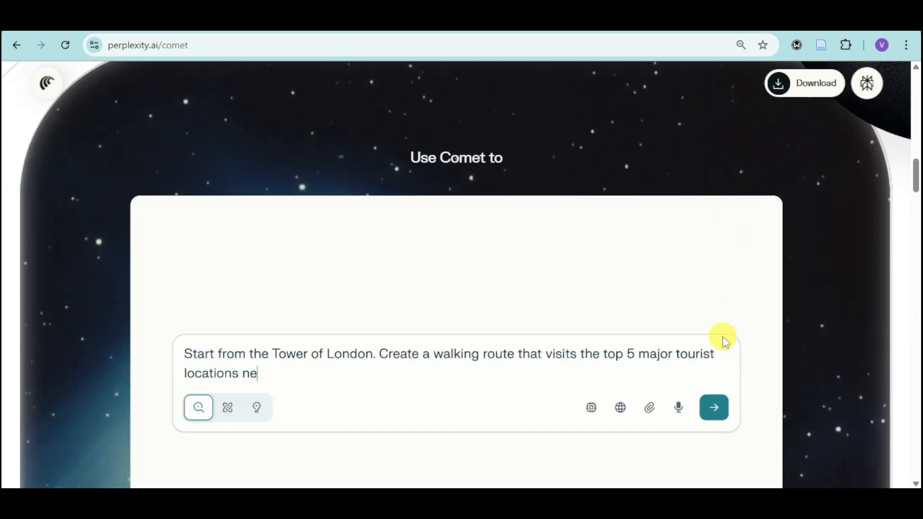
# View the 'Use Comet to' example prompt ending '...nearby. Create a map for me'.
pyautogui.write('arby. Create a ma')
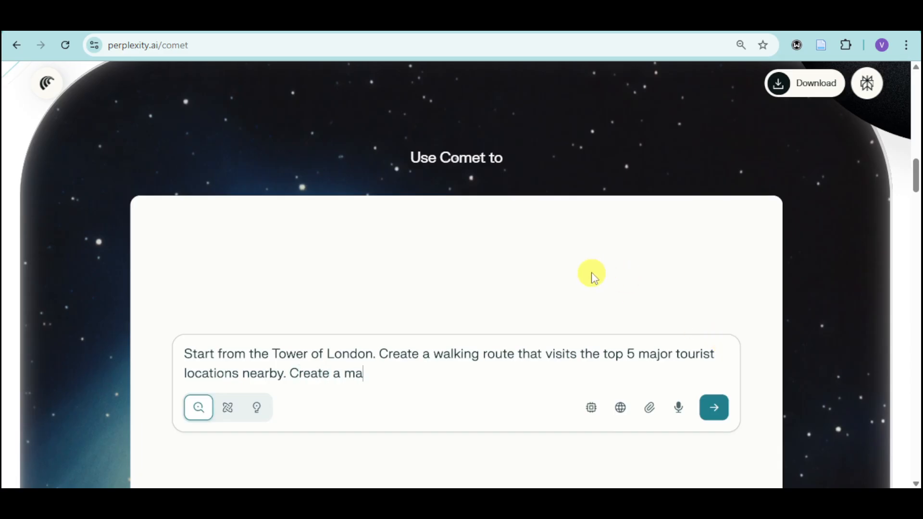
pyautogui.write('p for me')
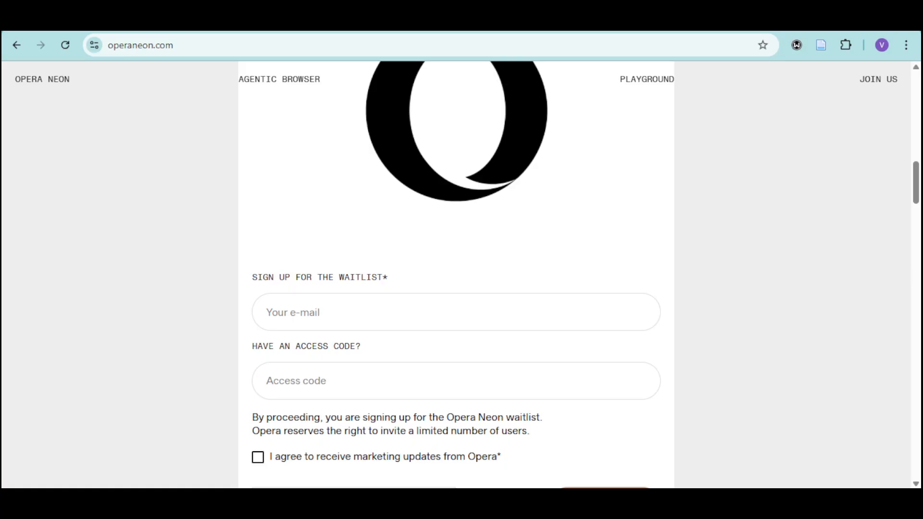
# Scroll back up to the Opera Neon hero 'A browser for the agentic web'.
pyautogui.scroll(3)
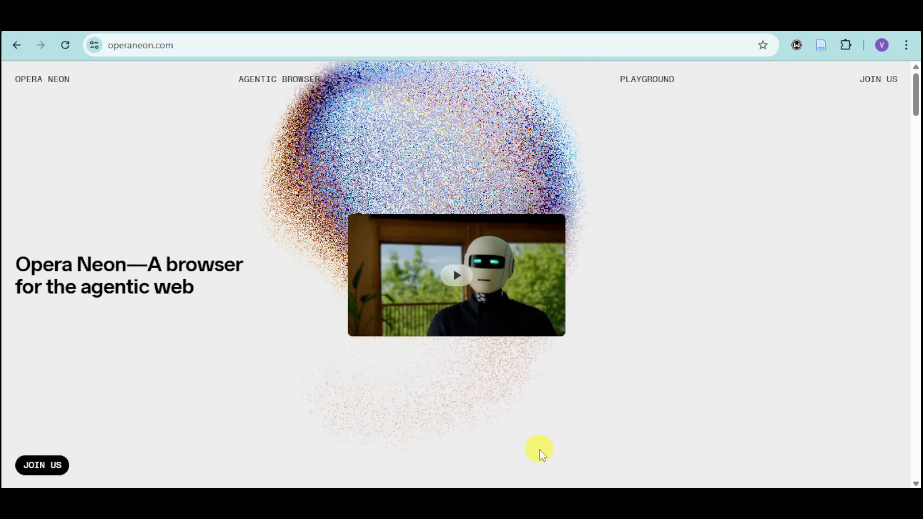
pyautogui.moveTo(795, 244)
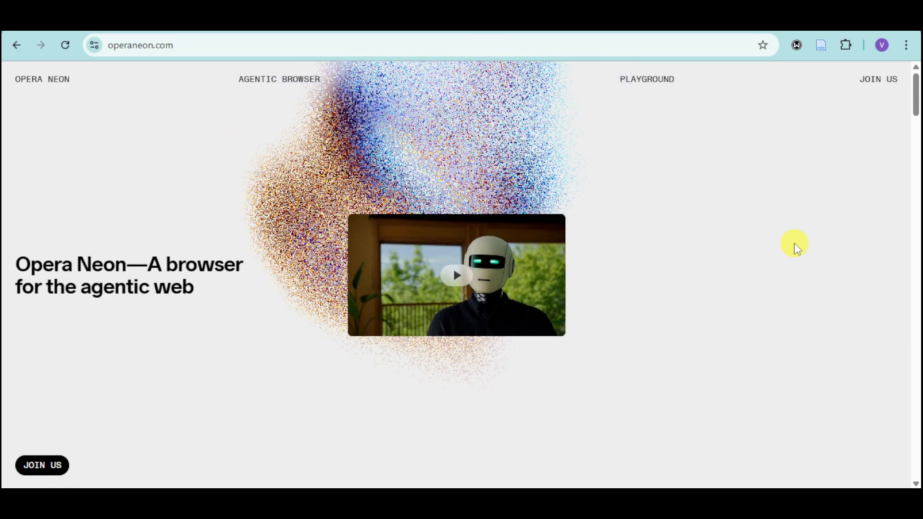
pyautogui.moveTo(644, 277)
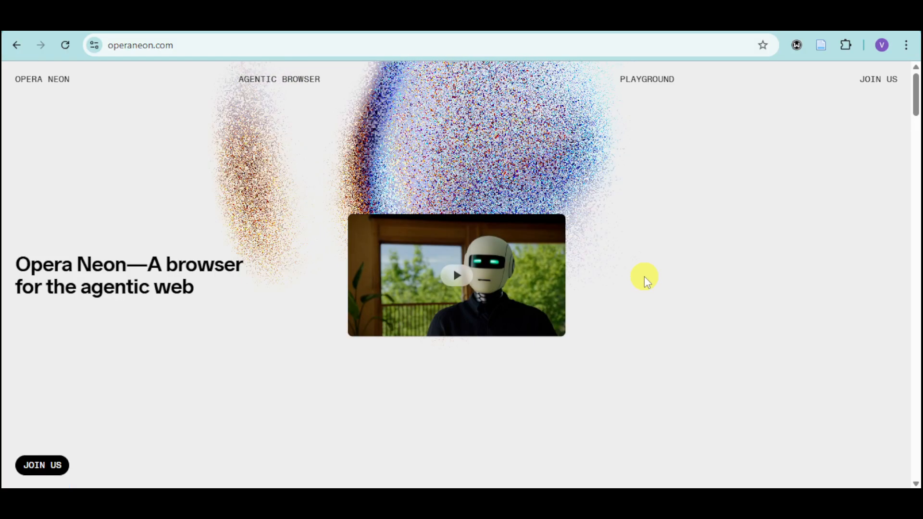
pyautogui.moveTo(343, 148)
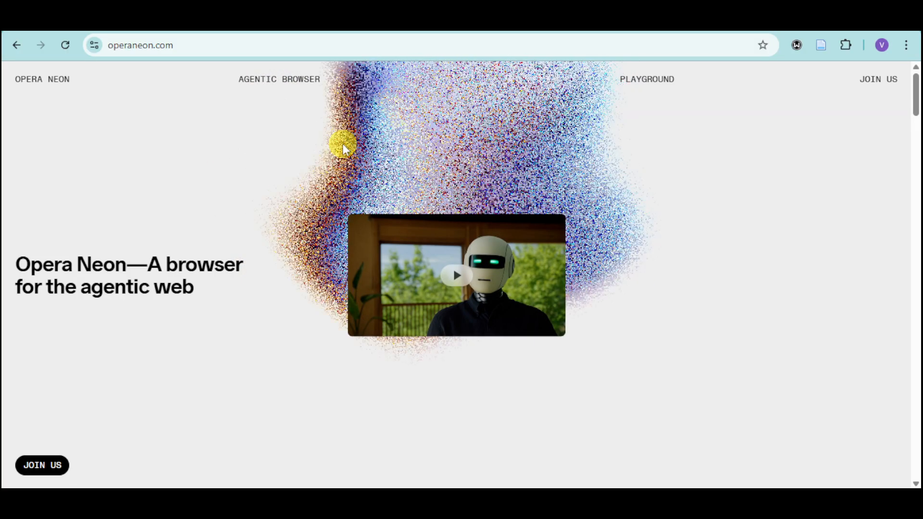